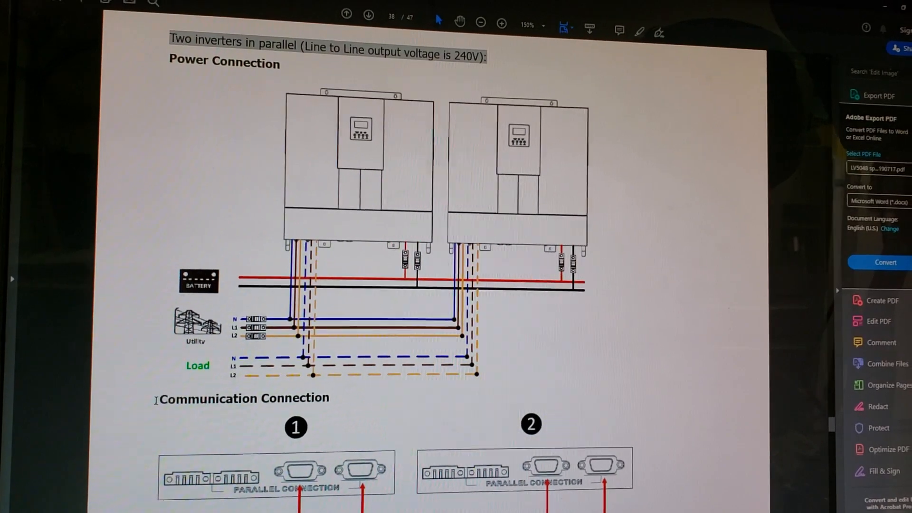
{"action": "scroll", "scroll_direction": "down", "scroll_amount": 3}
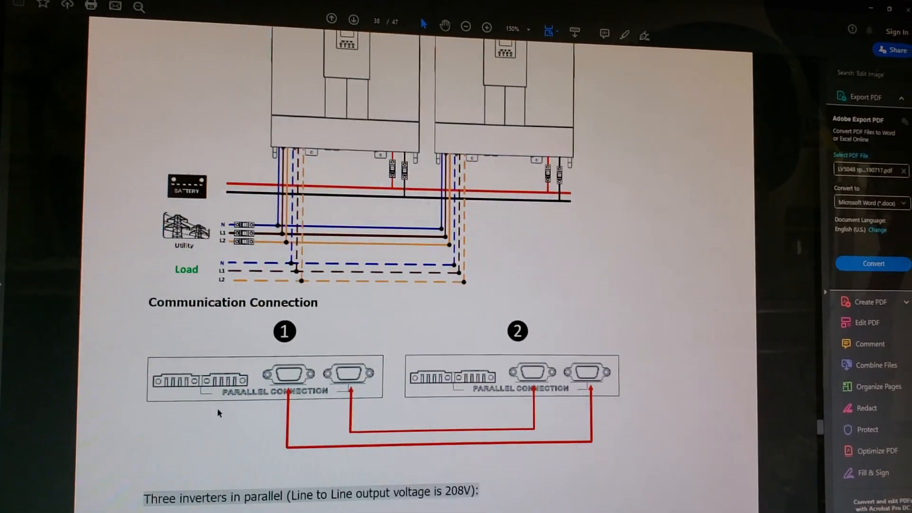
{"action": "scroll", "scroll_direction": "down", "scroll_amount": 3}
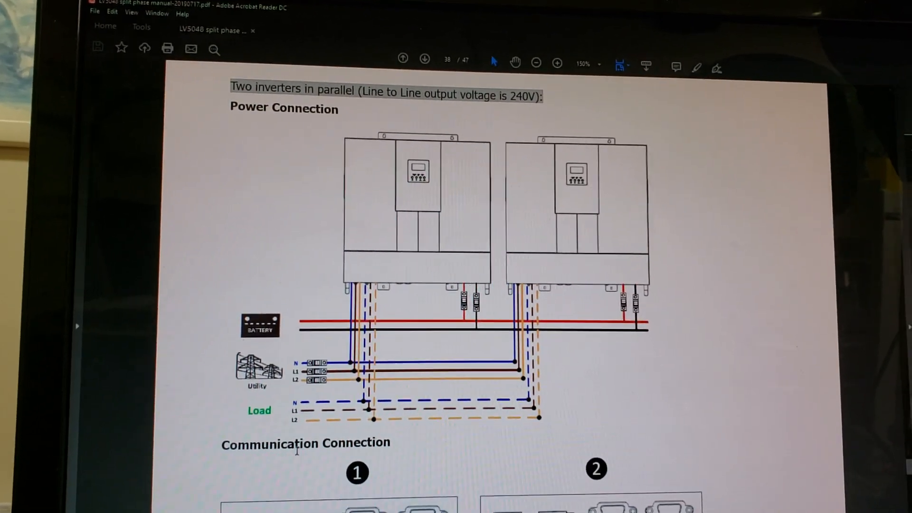
{"action": "scroll", "scroll_direction": "down", "scroll_amount": 3}
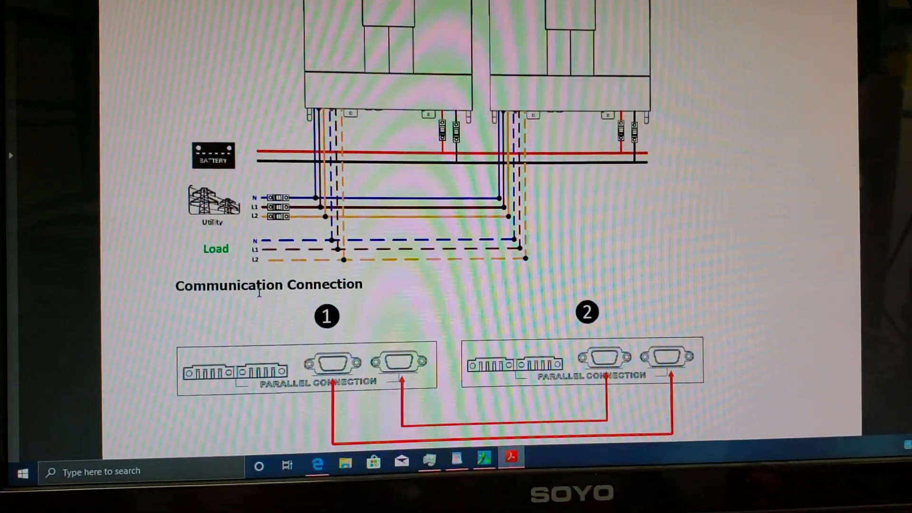